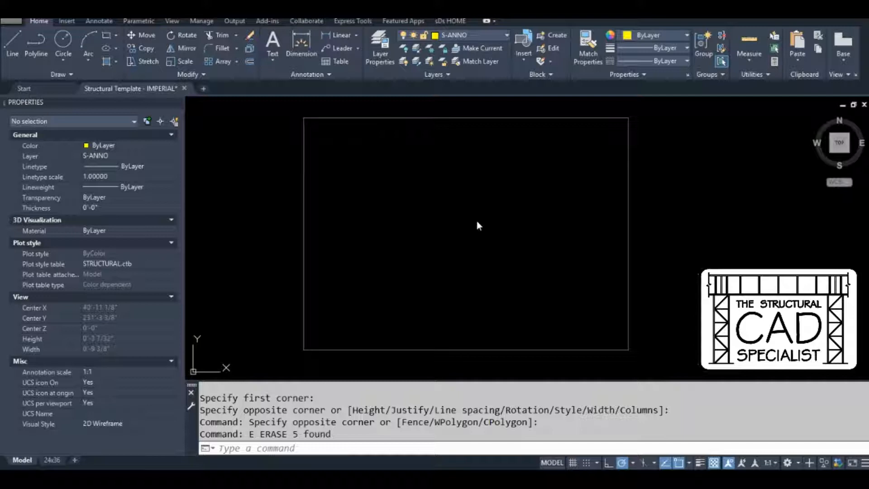
mouse_move(464, 228)
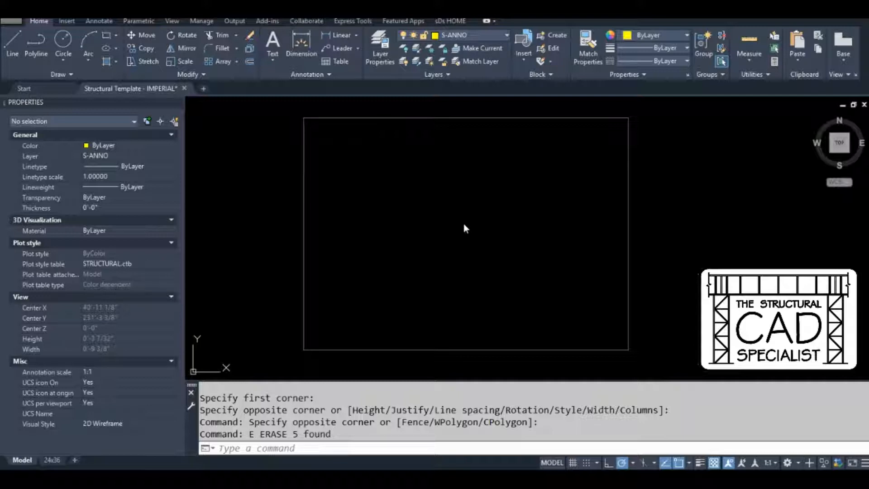
mouse_move(453, 227)
text(c)
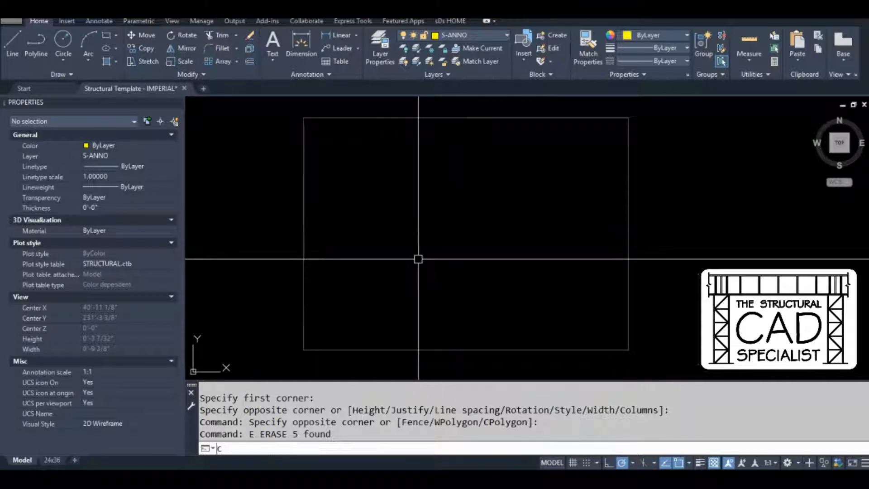
Place the first of the four overlapping circles inside the frame
click(382, 245)
text(C)
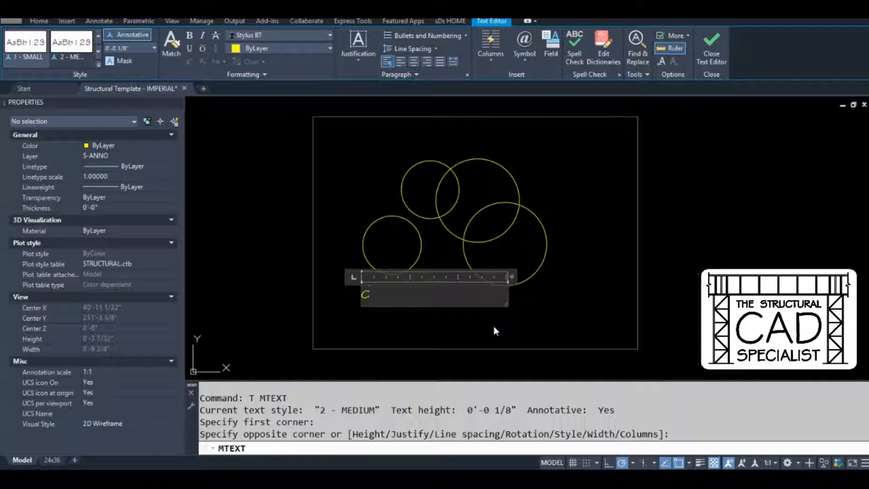
Finish the note 'ci = circle', 'c = copy' and reach Edit Aliases under Manage > Customization
text(= circle)
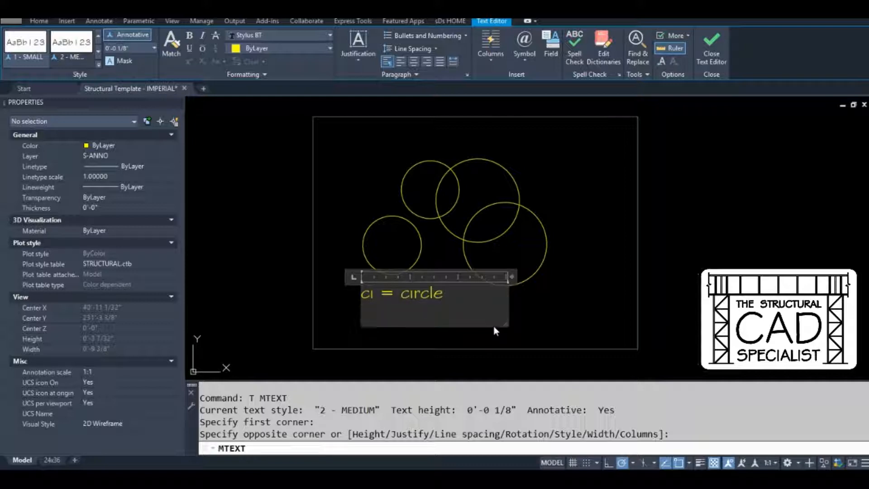
text(c = copy)
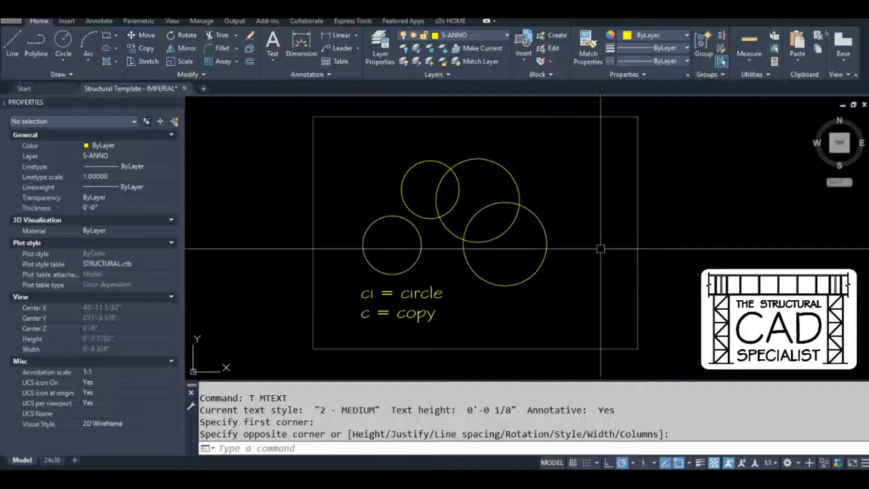
mouse_move(433, 259)
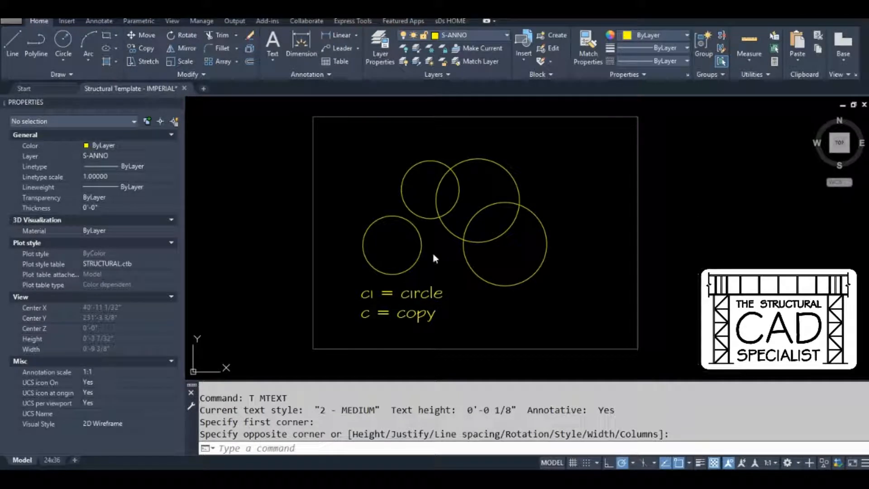
mouse_move(417, 265)
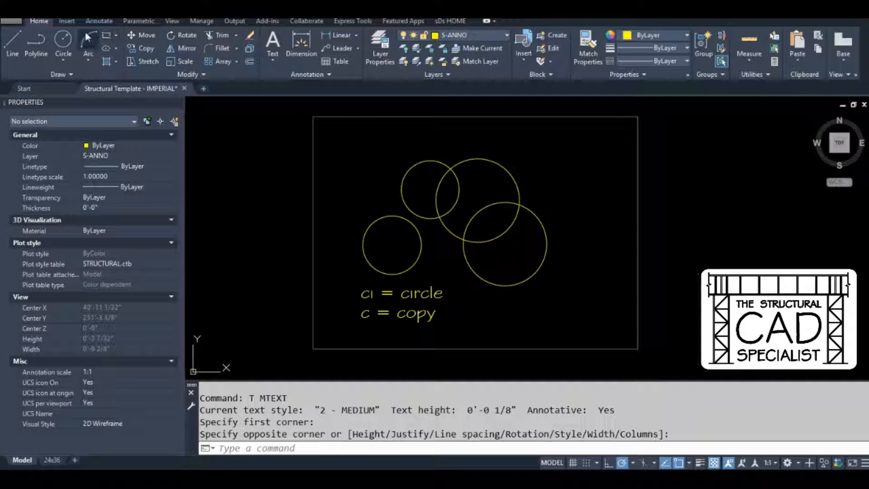
click(202, 21)
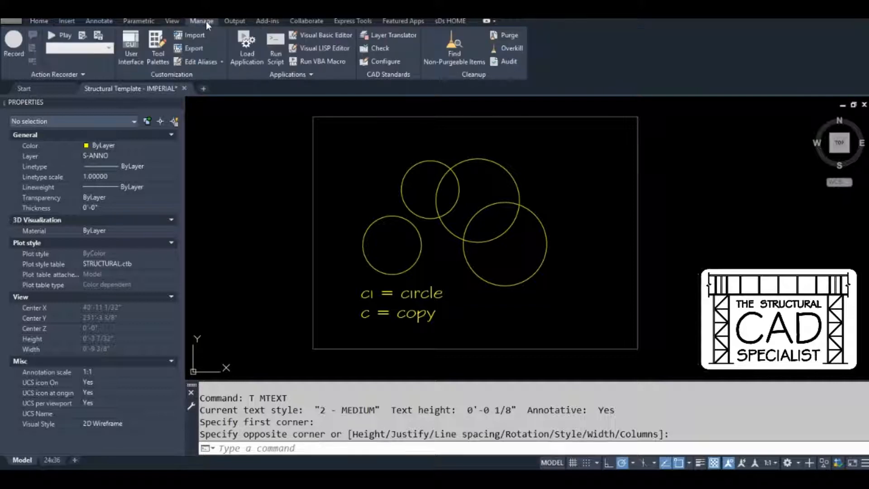
click(199, 62)
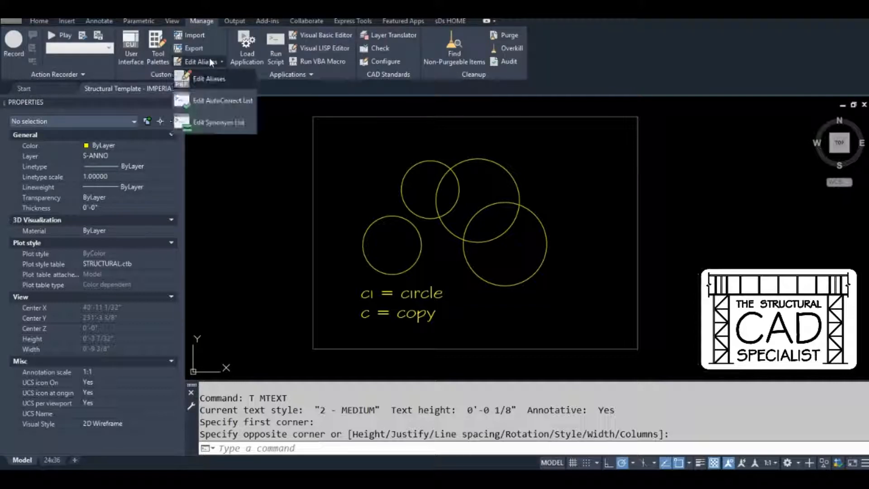
mouse_move(208, 78)
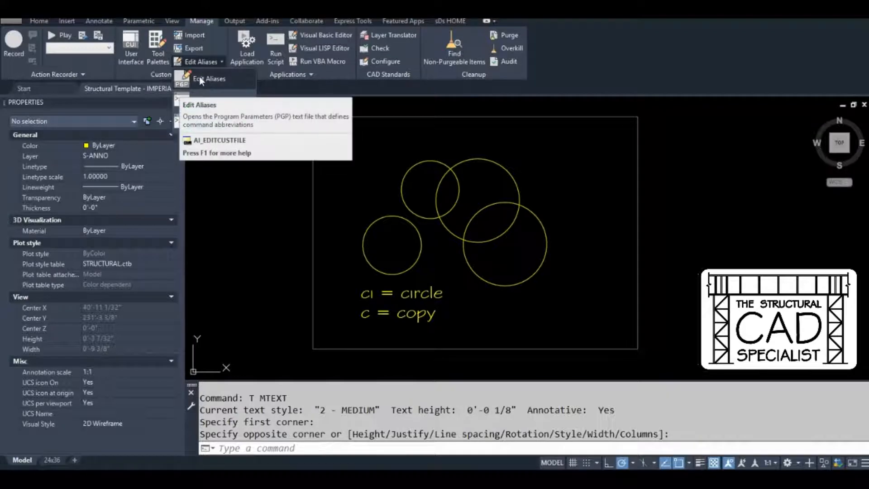
Load acad.pgp in Notepad via Edit Aliases and review it past the C alias to the User Defined section
click(199, 78)
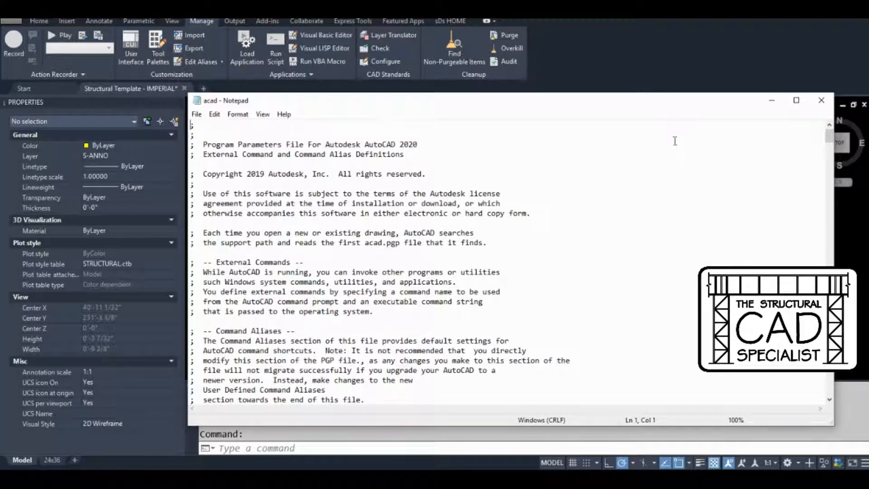
scroll(down, 3)
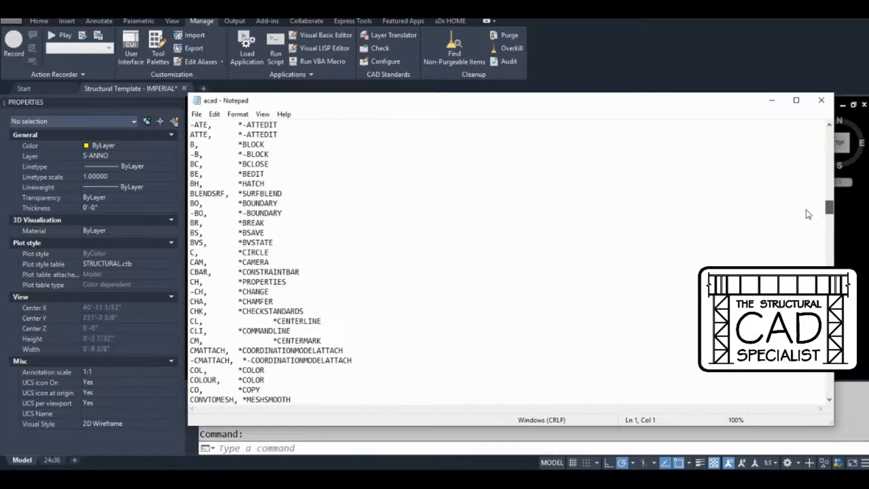
double_click(253, 253)
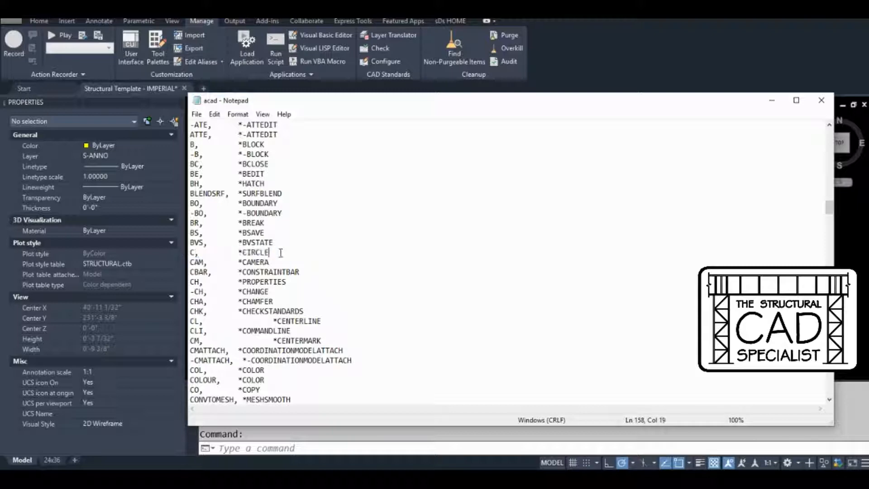
scroll(down, 3)
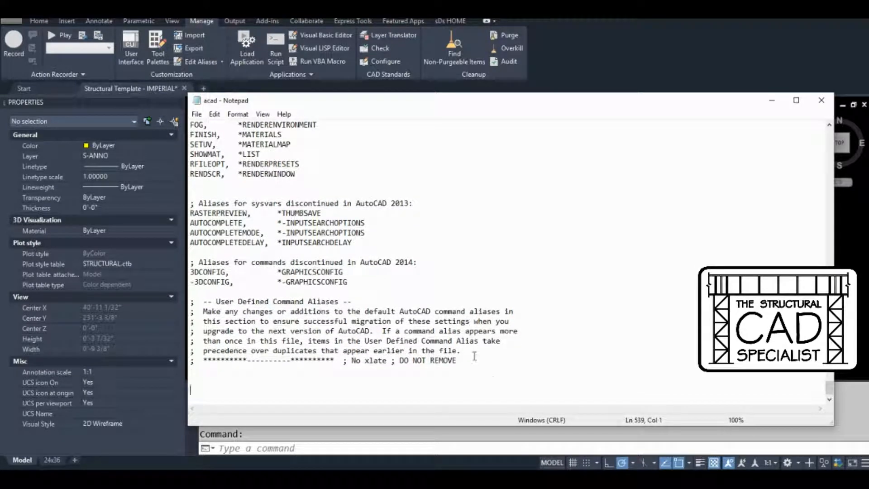
Add the line 'CI, *CIRCLE' under the User Defined Command Aliases comment
drag(203, 311, 456, 359)
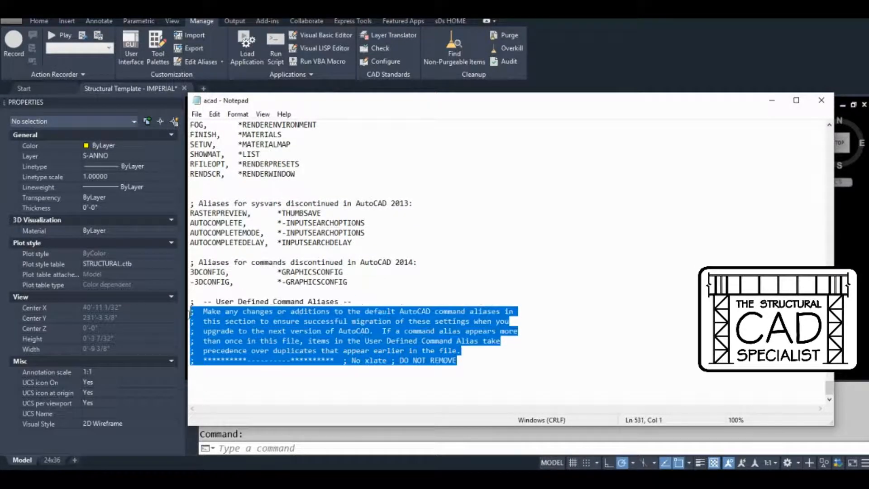
click(220, 382)
text(*CIRCLE)
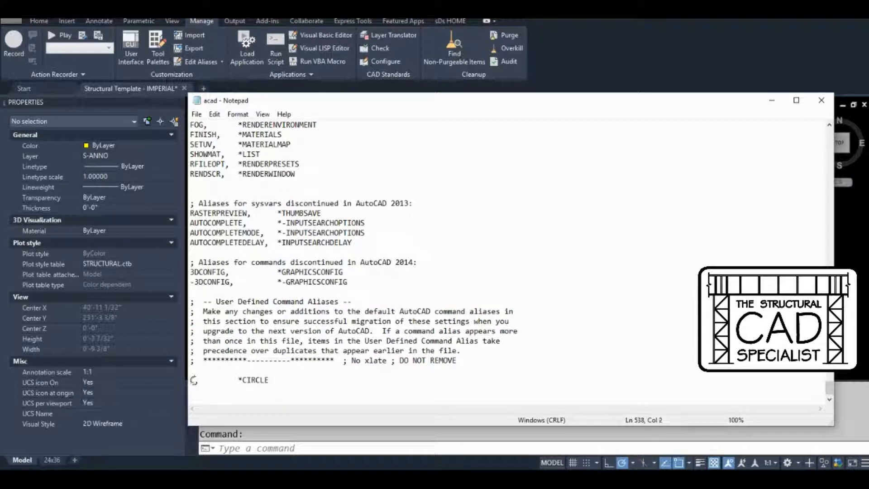
text(Ci)
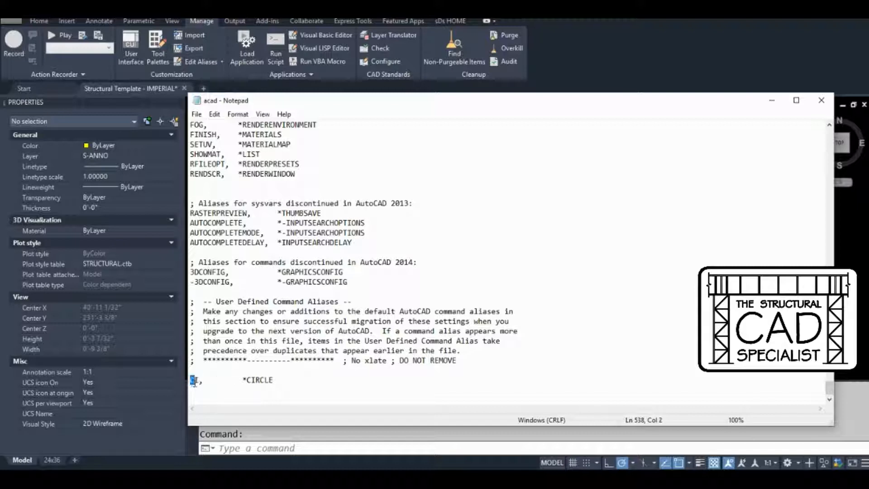
text(CI)
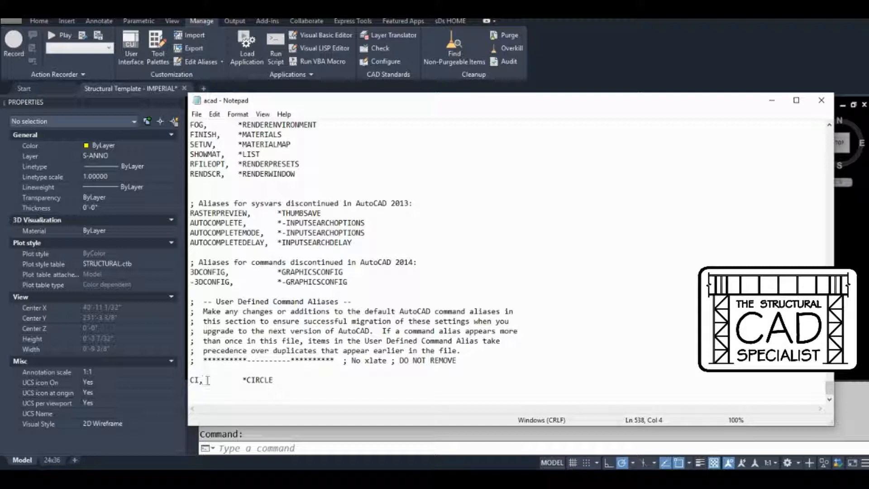
drag(204, 379, 238, 379)
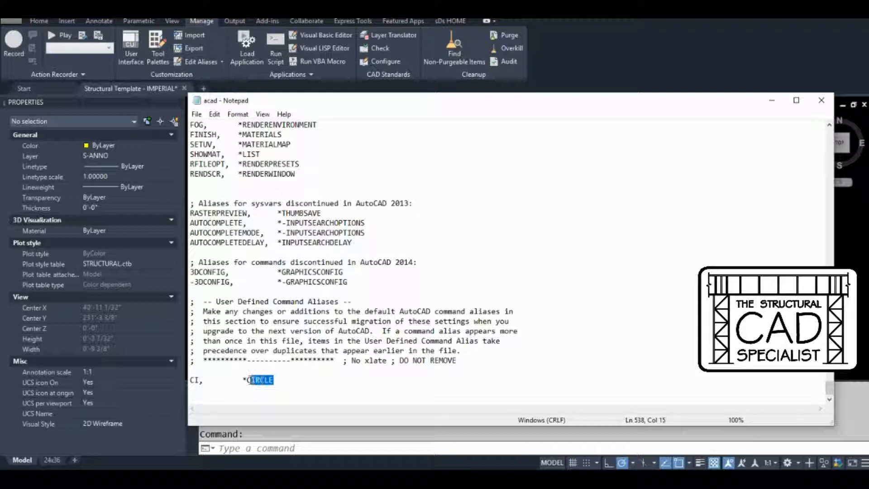
click(281, 380)
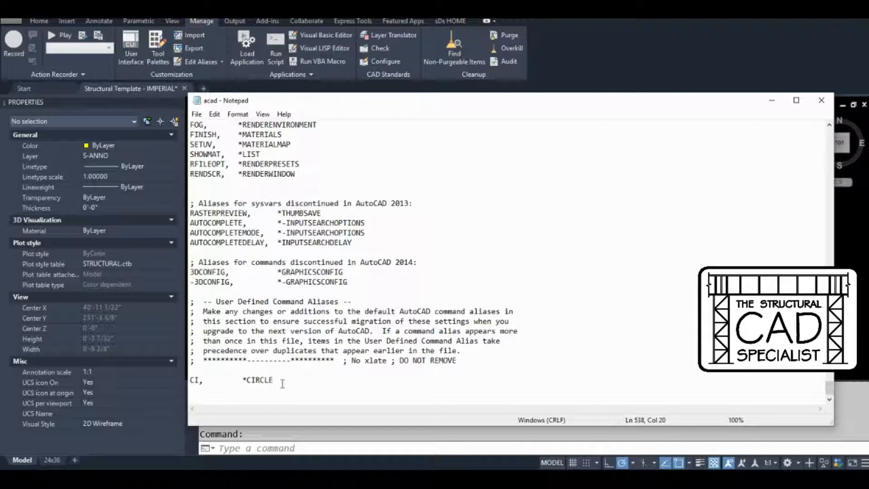
Add a 'C, *COPY' alias line after the CI entry and save acad.pgp from the File menu
key(enter)
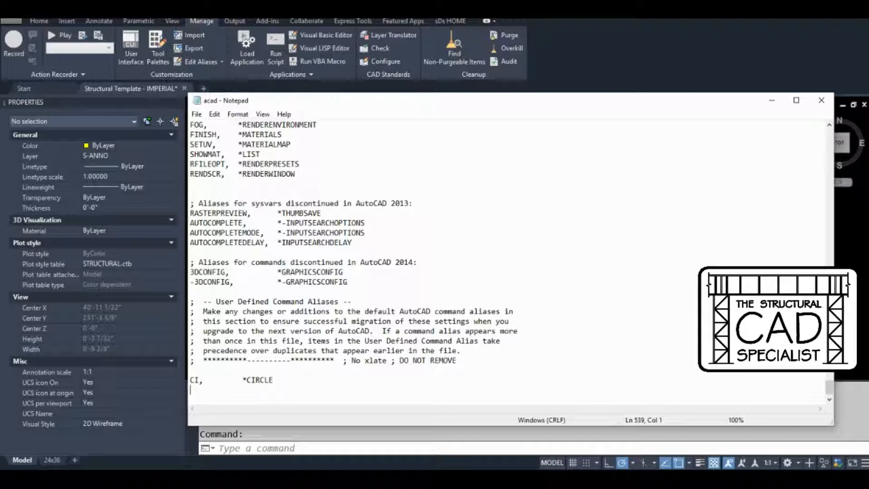
text(C)
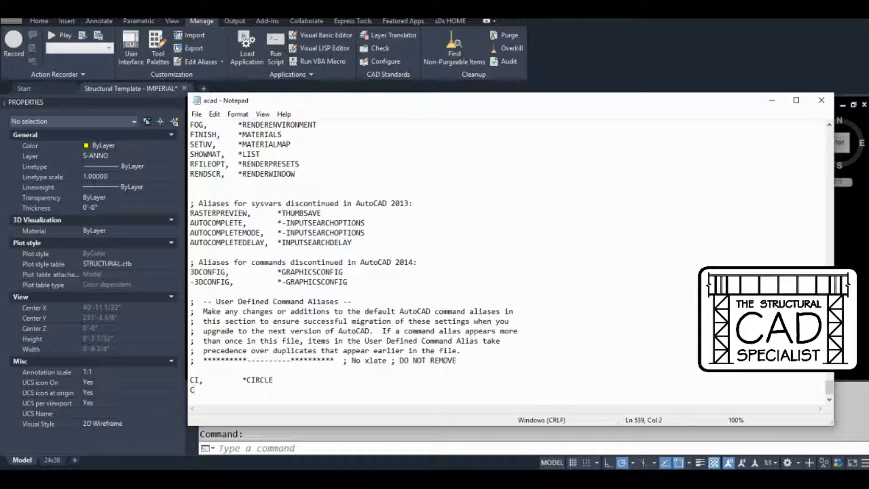
text(,)
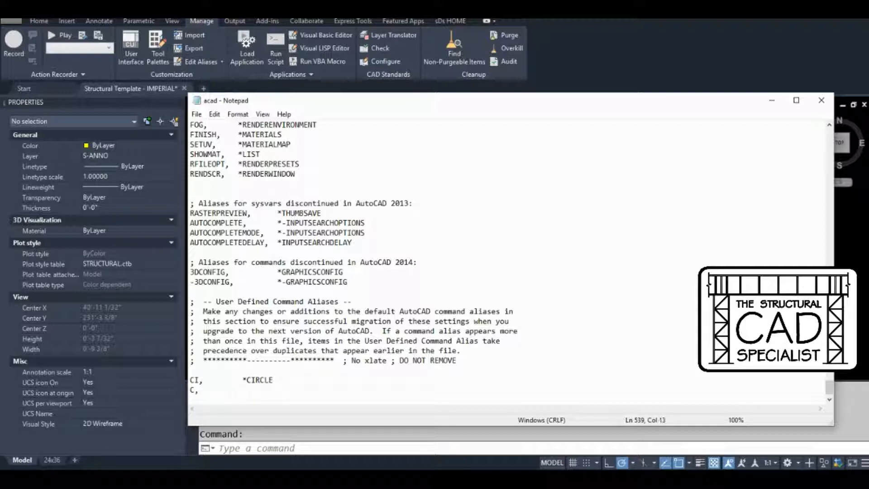
text(*COP)
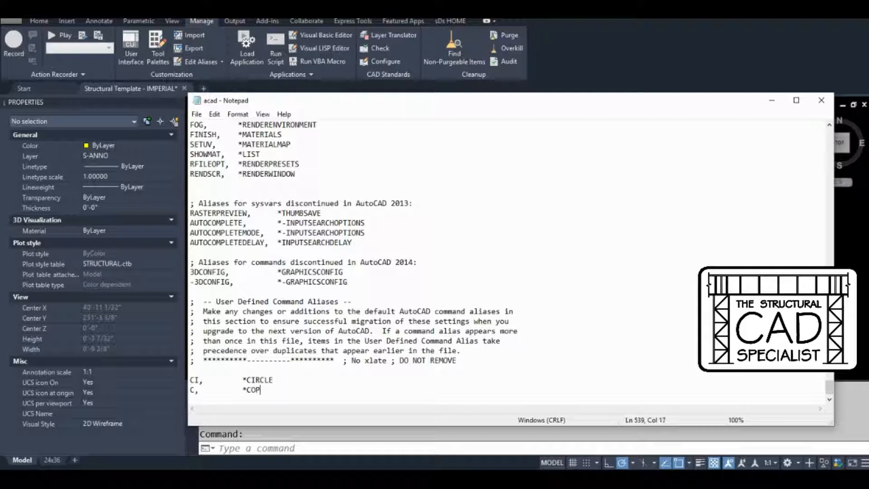
text(Y)
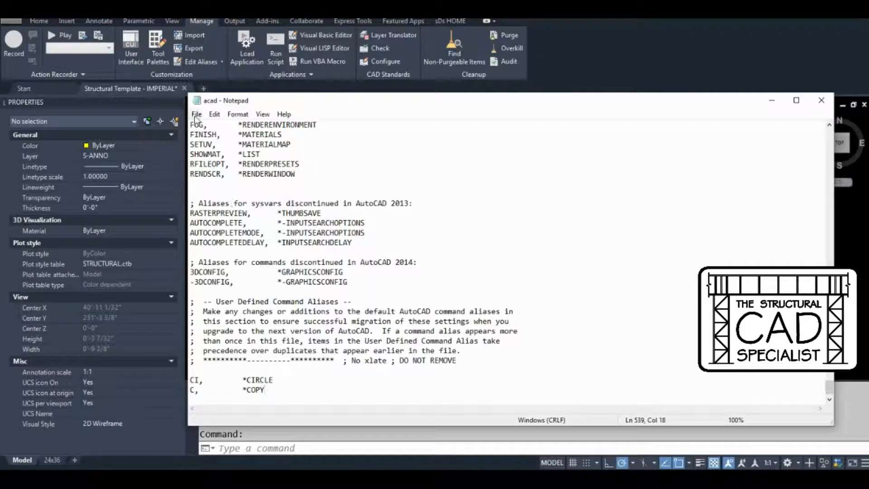
click(196, 114)
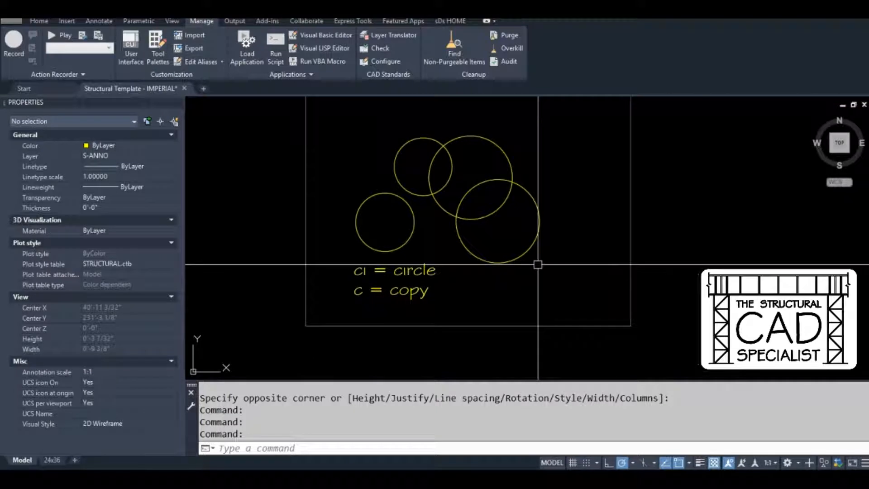
Draw a fifth circle below right of the cluster with C, showing it still runs CIRCLE, and begin REINIT
text(Command: C)
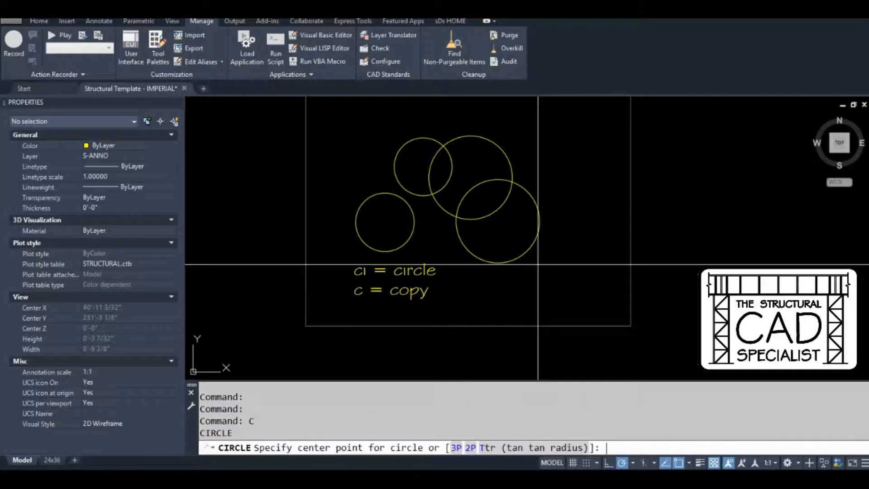
click(571, 240)
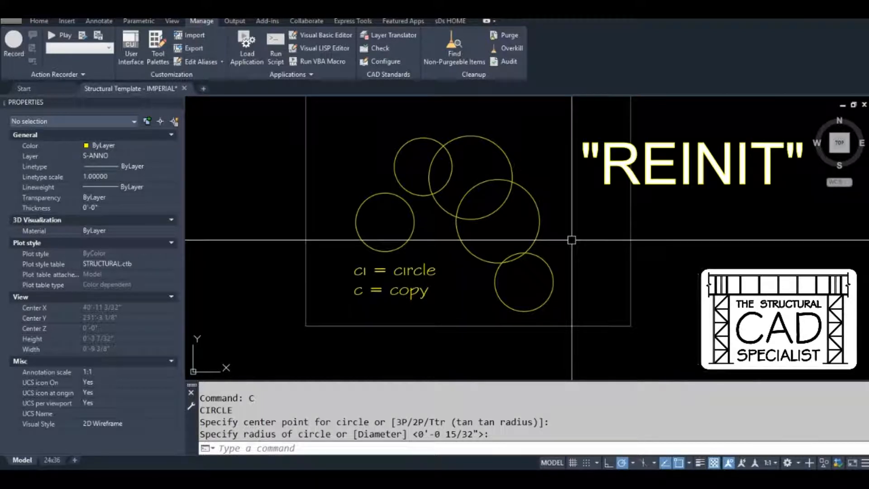
text(REI)
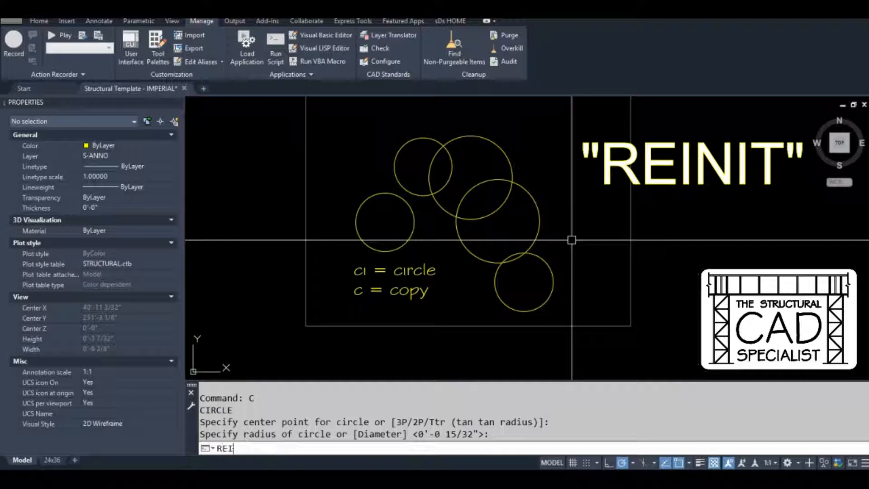
Run REINIT with PGP File ticked so the new aliases load, then enter c to test it
text(NIT)
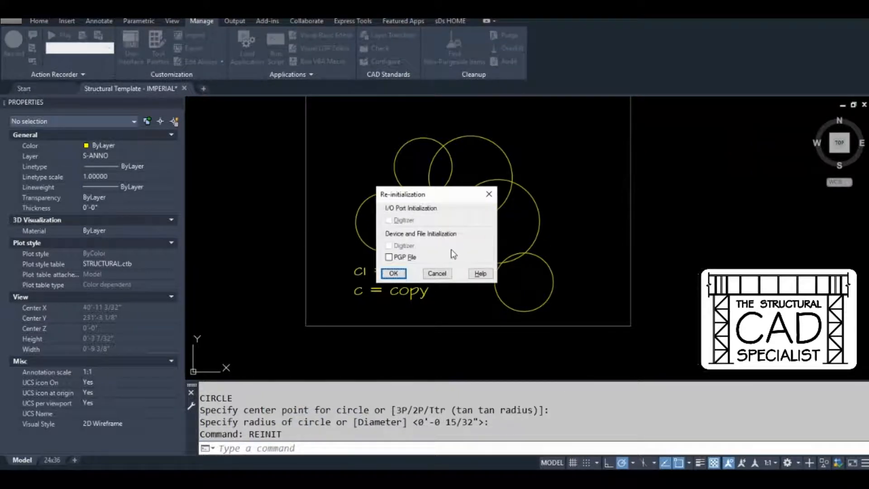
click(388, 256)
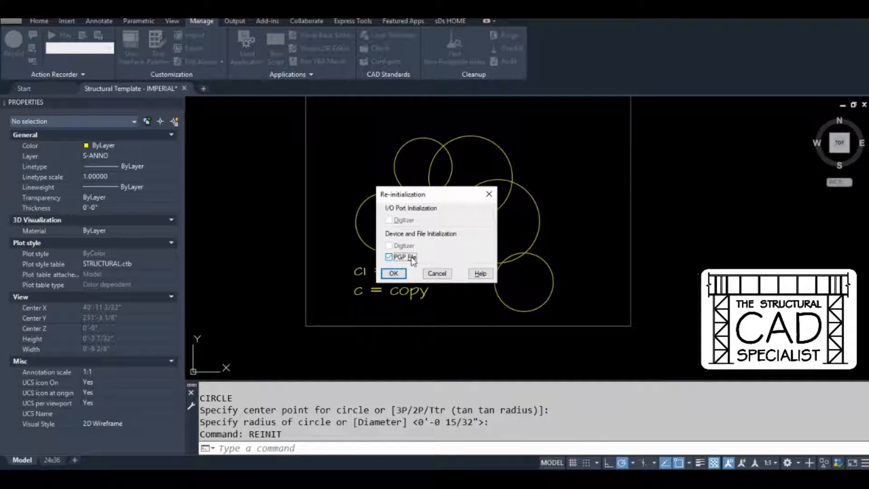
click(393, 274)
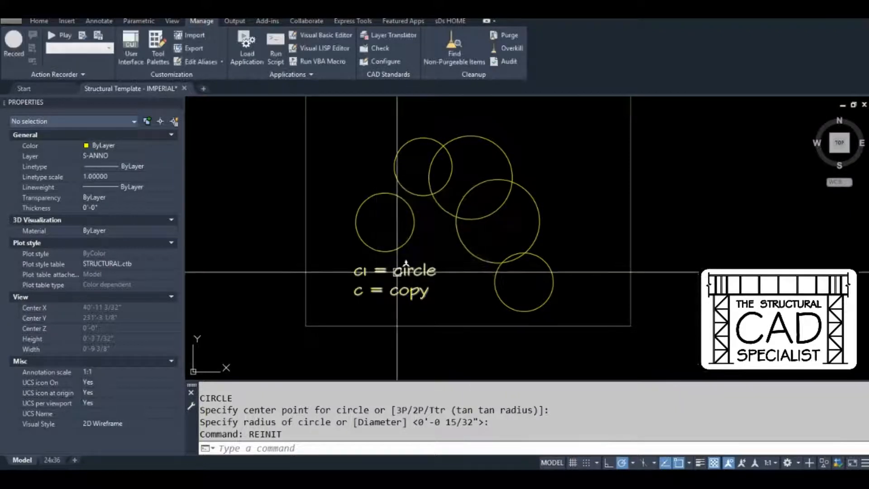
text(c)
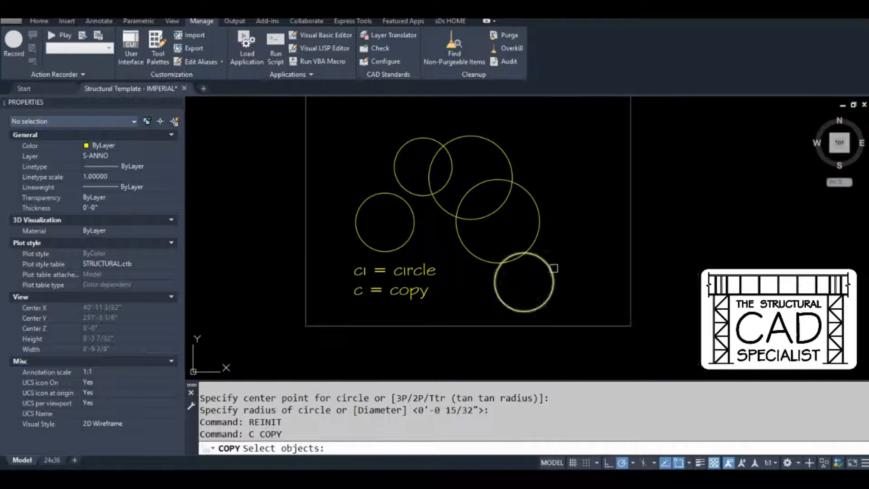
Copy the lower right circle up to the right of the cluster, confirming C now runs COPY
click(527, 283)
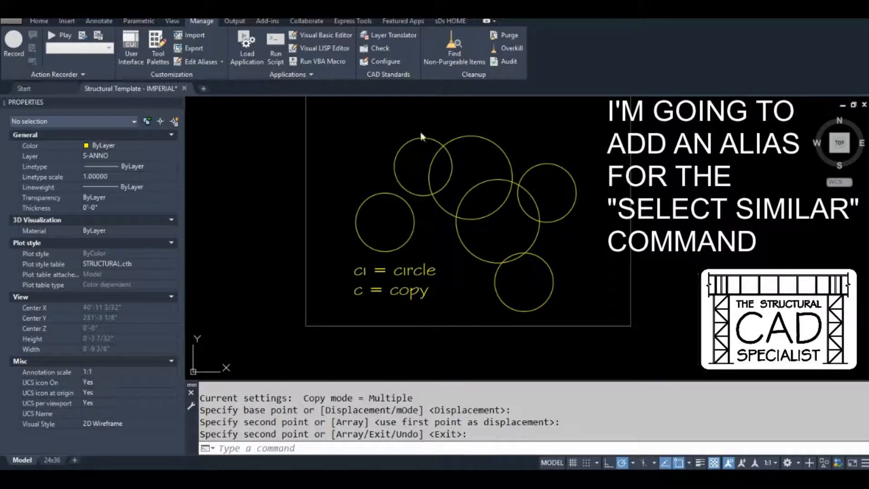
mouse_move(199, 62)
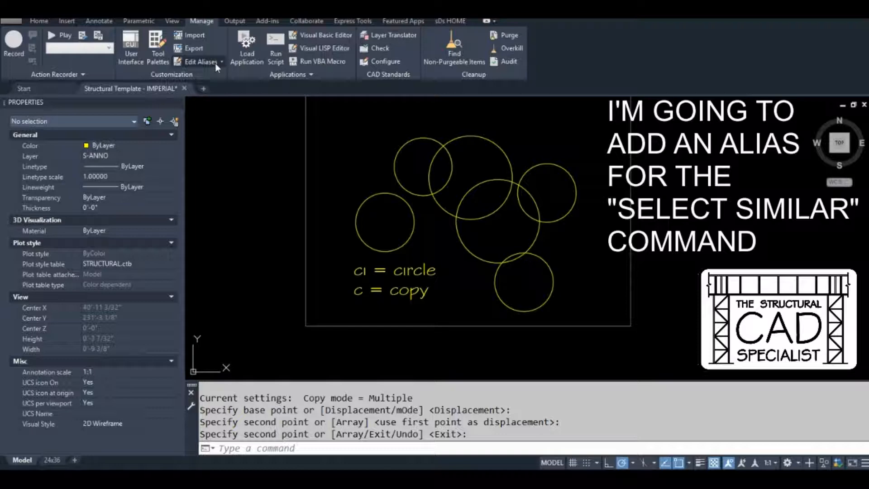
Reopen acad.pgp via Edit Aliases and add 'SS, *SELECTSIMILAR' beneath the CI and C entries
click(199, 61)
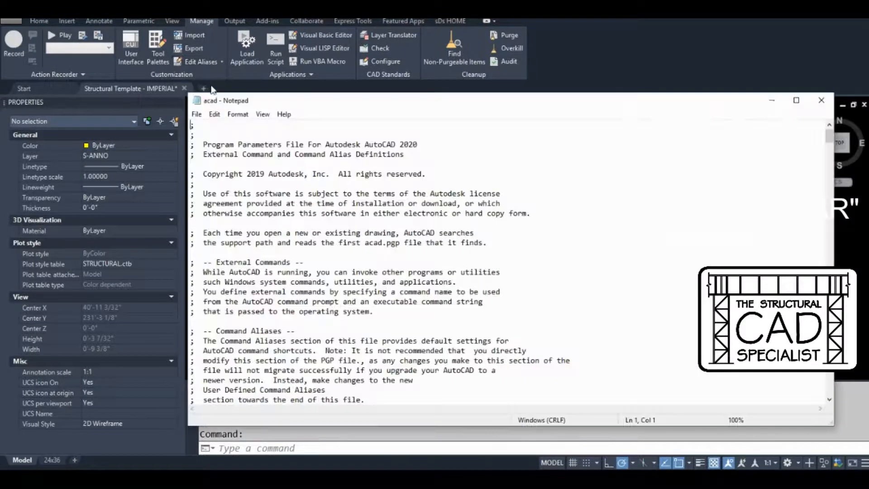
scroll(down, 3)
text(C,         *COPY)
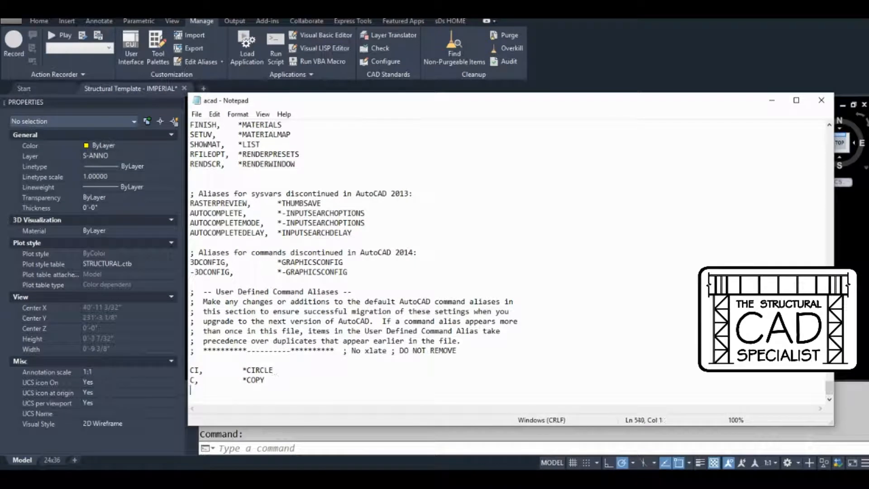
text(SS)
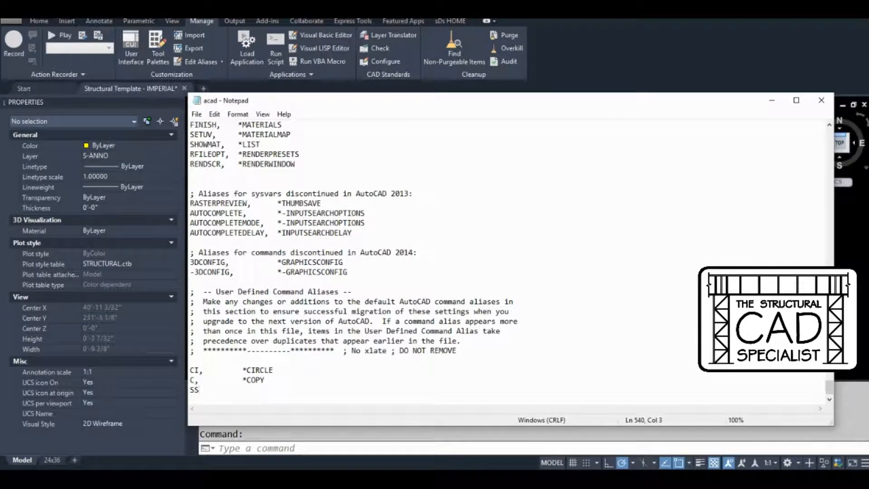
text(,)
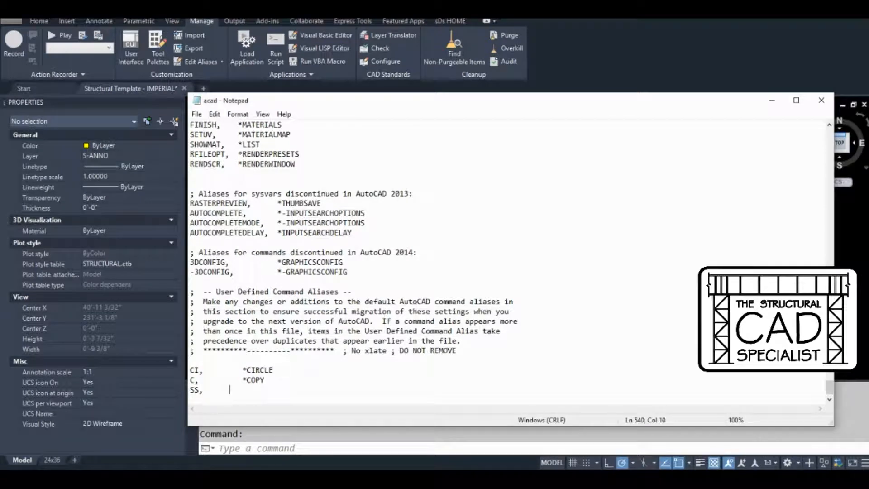
text(*)
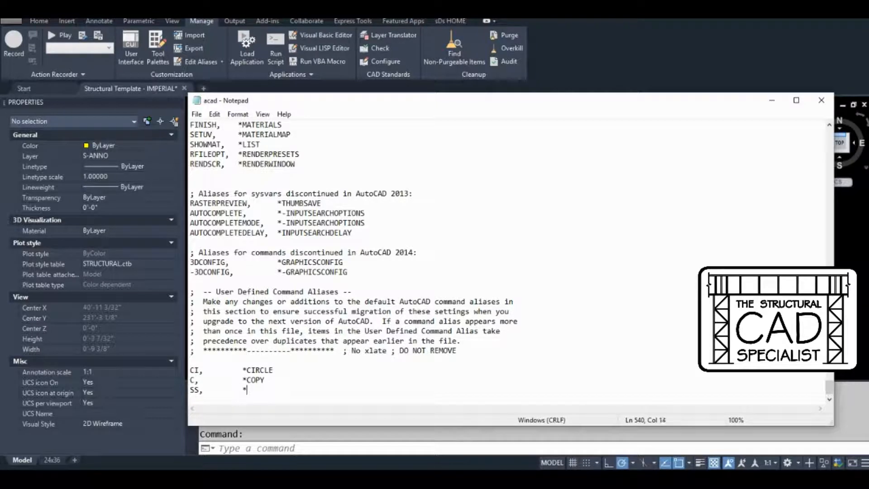
text(SELECT)
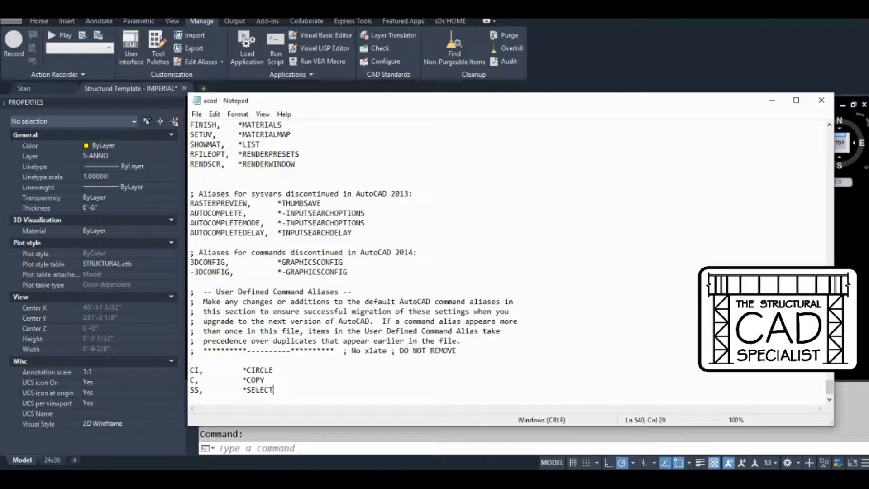
text(SIMILAR)
click(517, 440)
text(REINIT)
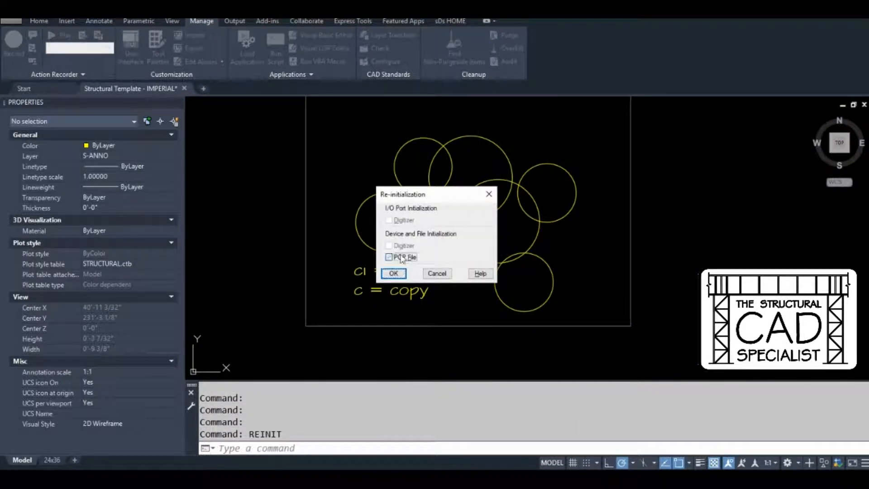
Reload the alias file with PGP File checked in the Re-initialization dialog
click(388, 256)
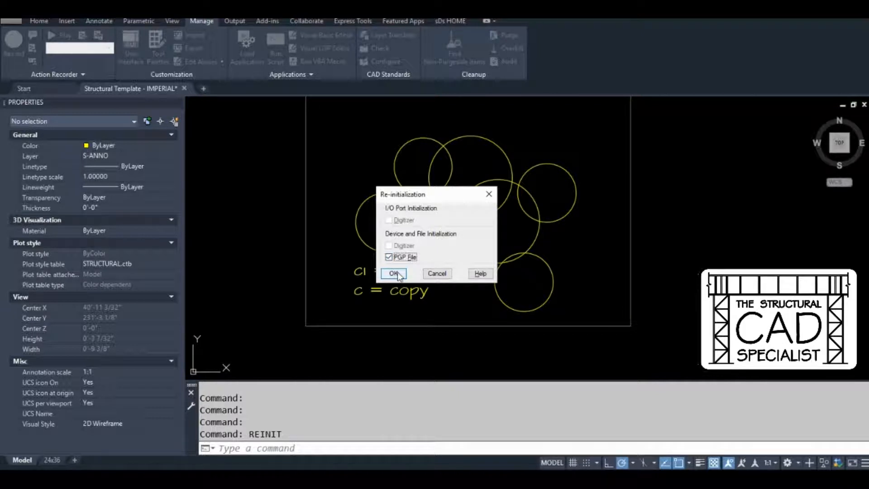
click(394, 274)
text(C)
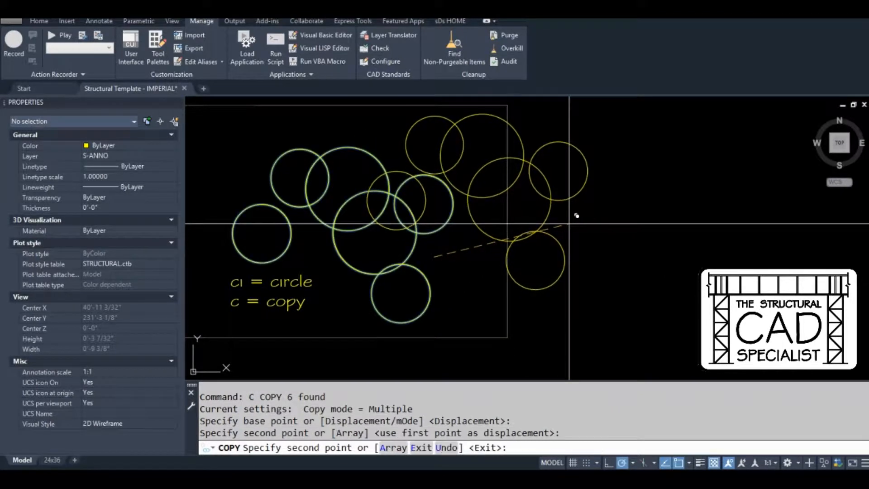
End the COPY command, leaving the six circle copies down-left of the originals
key(Escape)
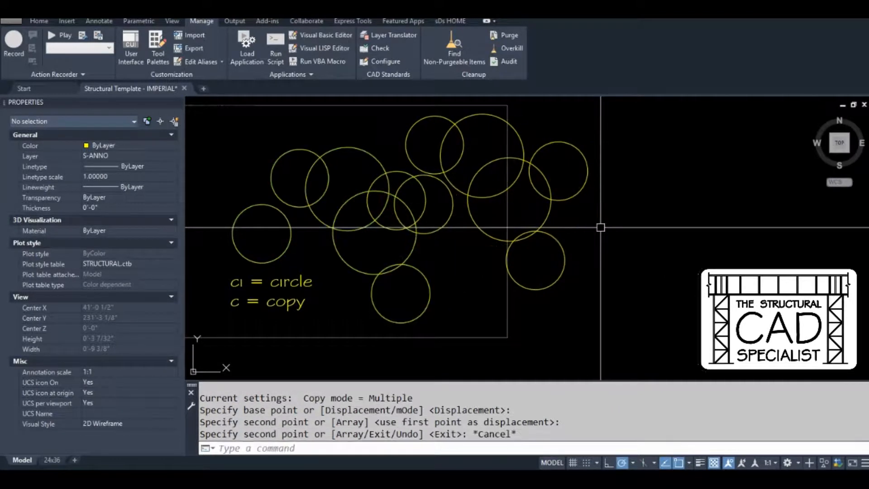
mouse_move(593, 204)
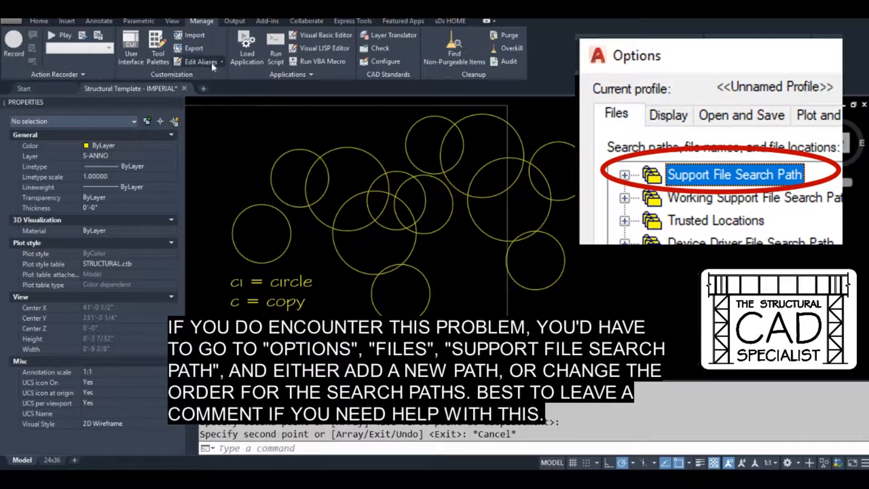
Reopen acad.pgp in Notepad via Manage > Edit Aliases
click(202, 62)
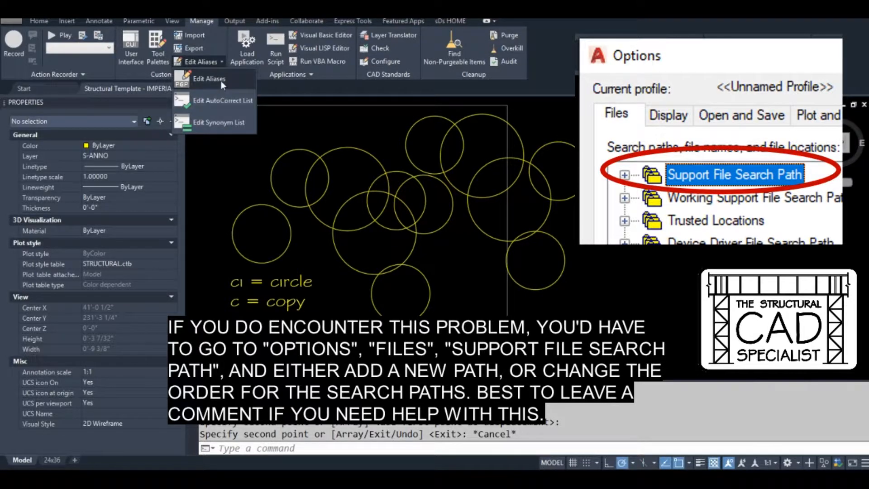
click(209, 79)
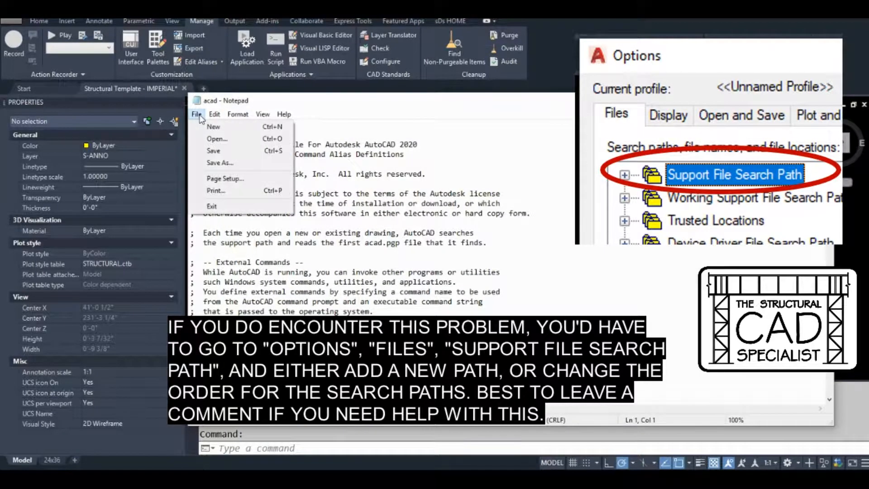
mouse_move(220, 163)
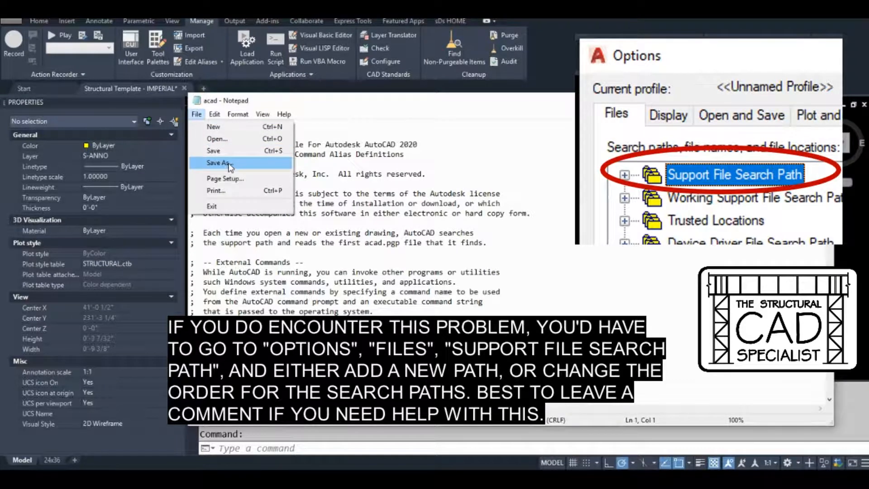